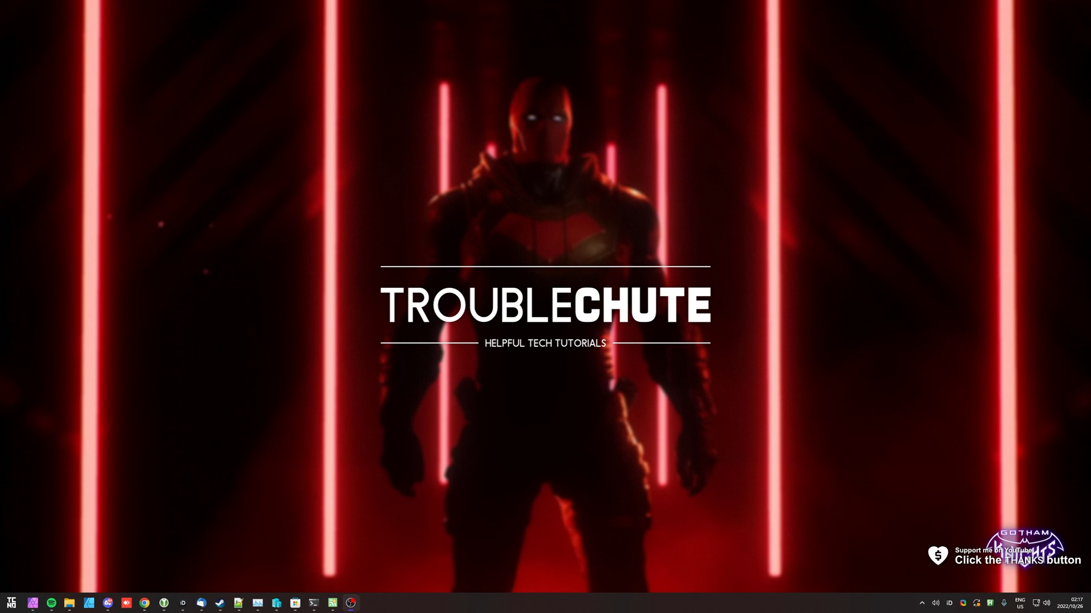
mouse_move(1066, 318)
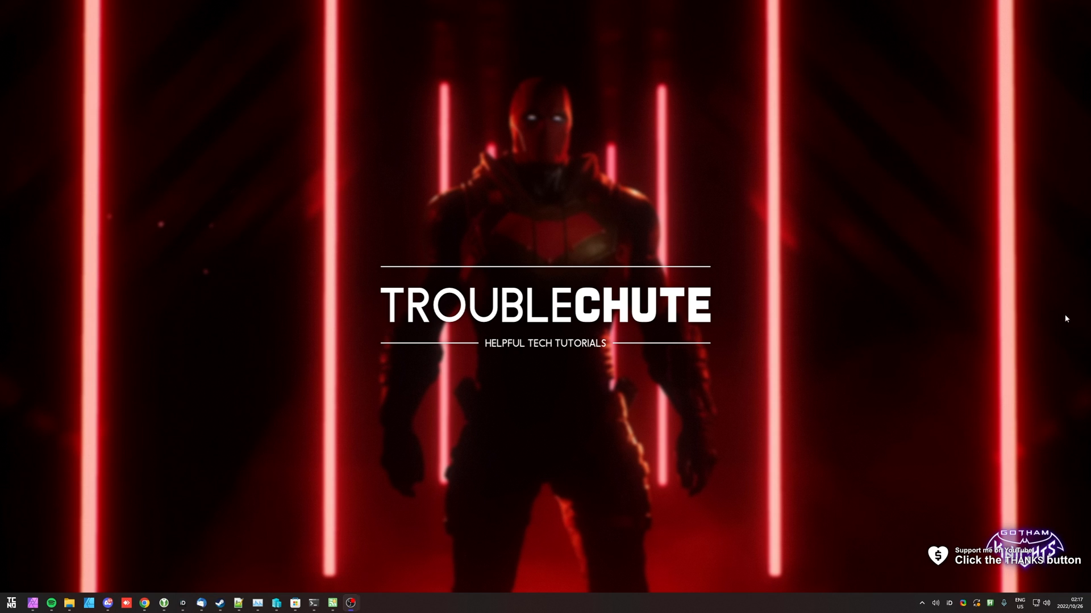
mouse_move(1070, 309)
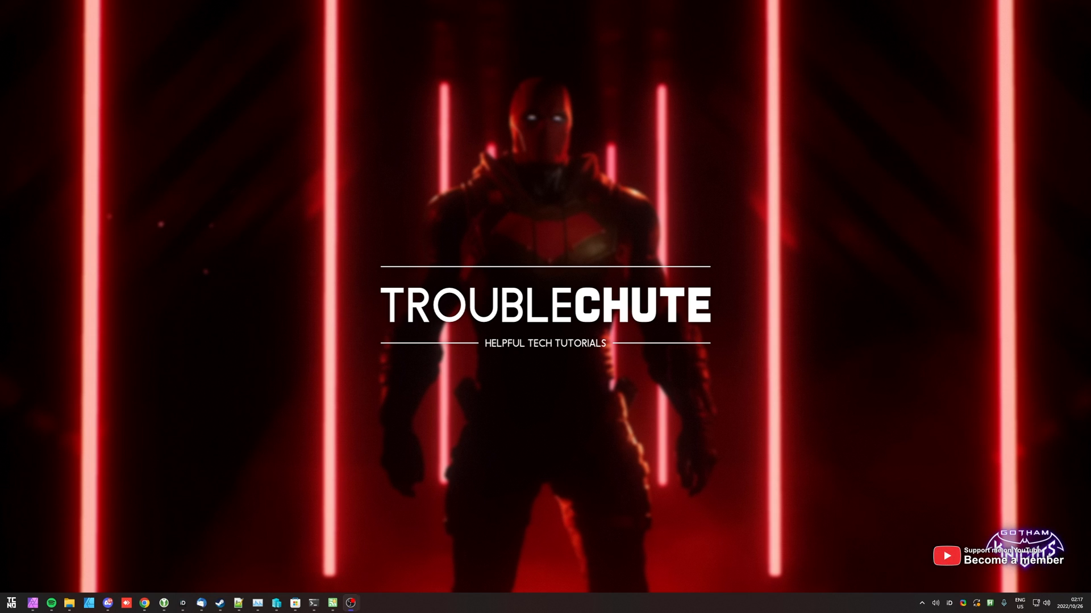
- Add -force-d3d11 to the end of Gotham Knights' Steam launch options
right_click(129, 207)
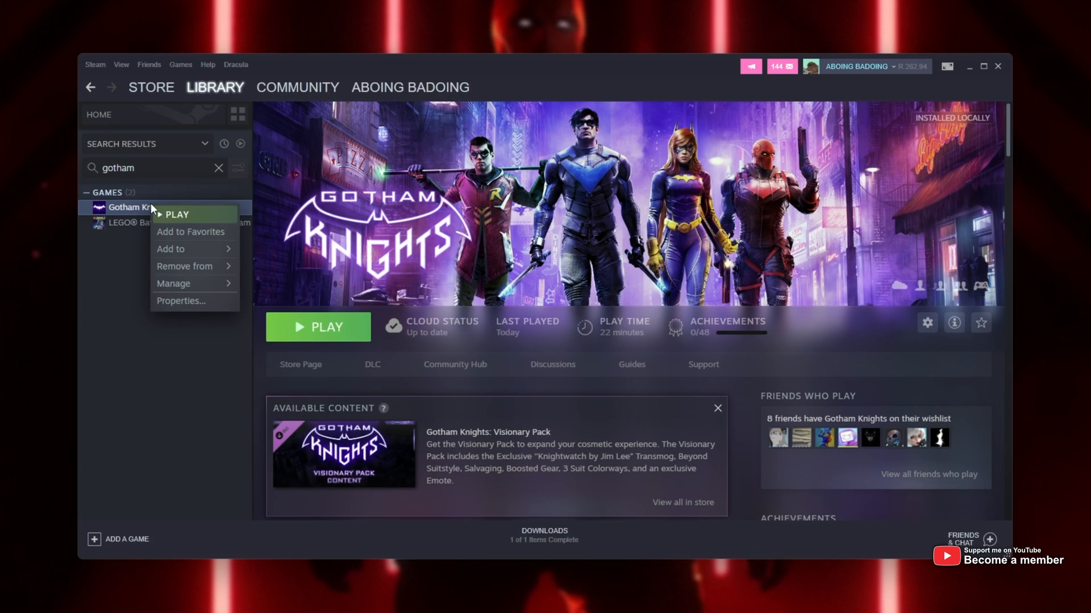
click(181, 301)
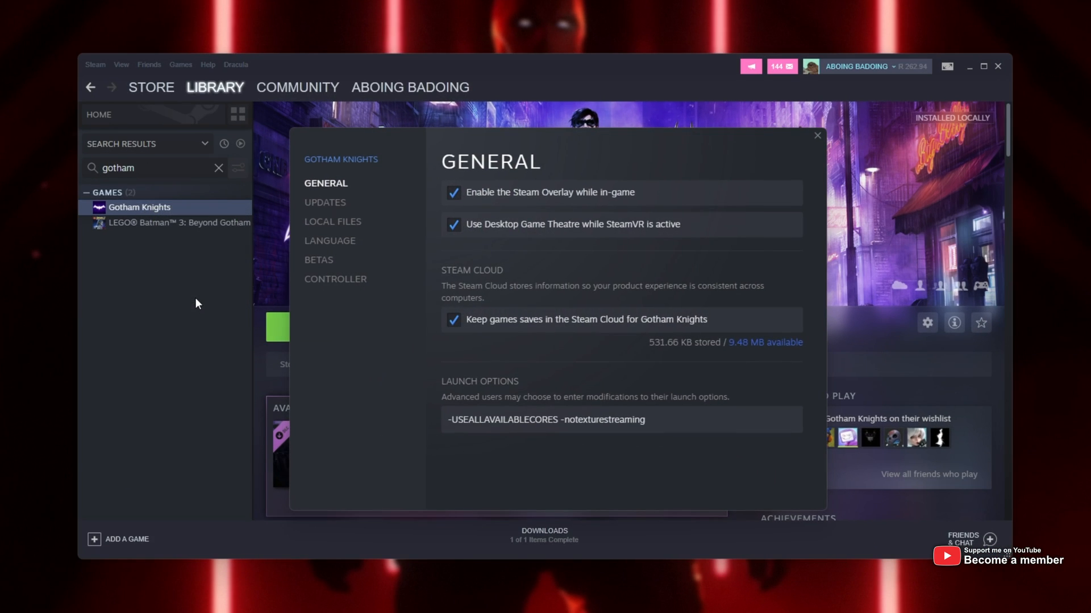
mouse_move(523, 394)
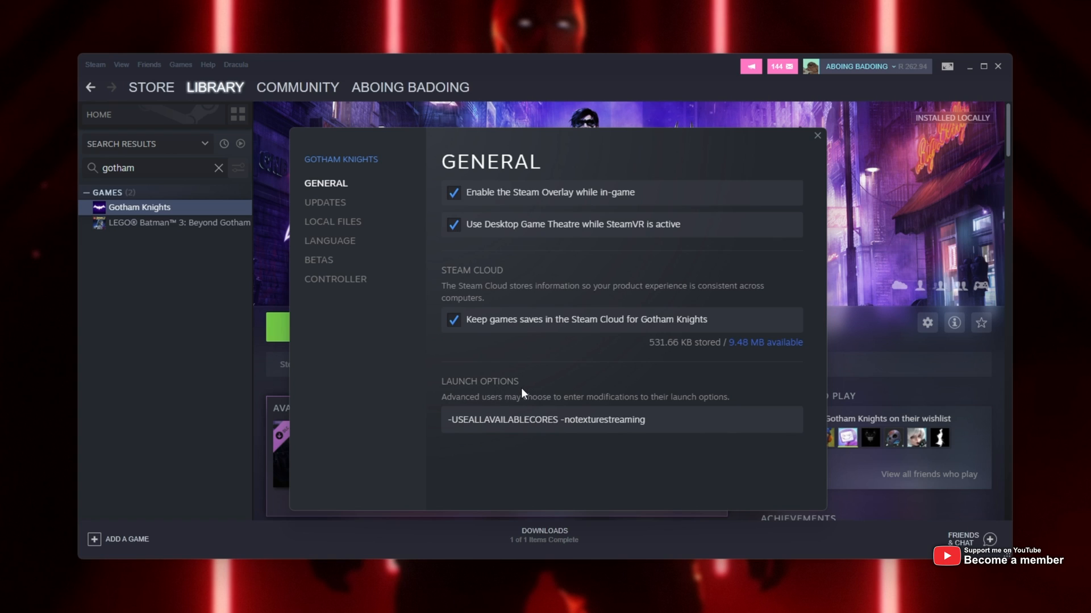
click(619, 419)
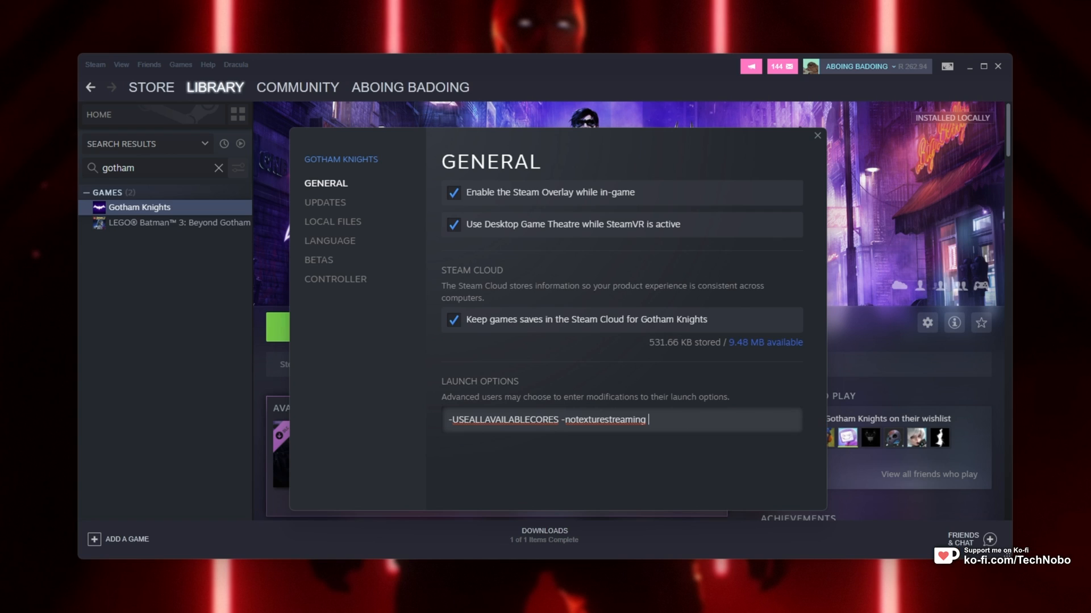
text(-force)
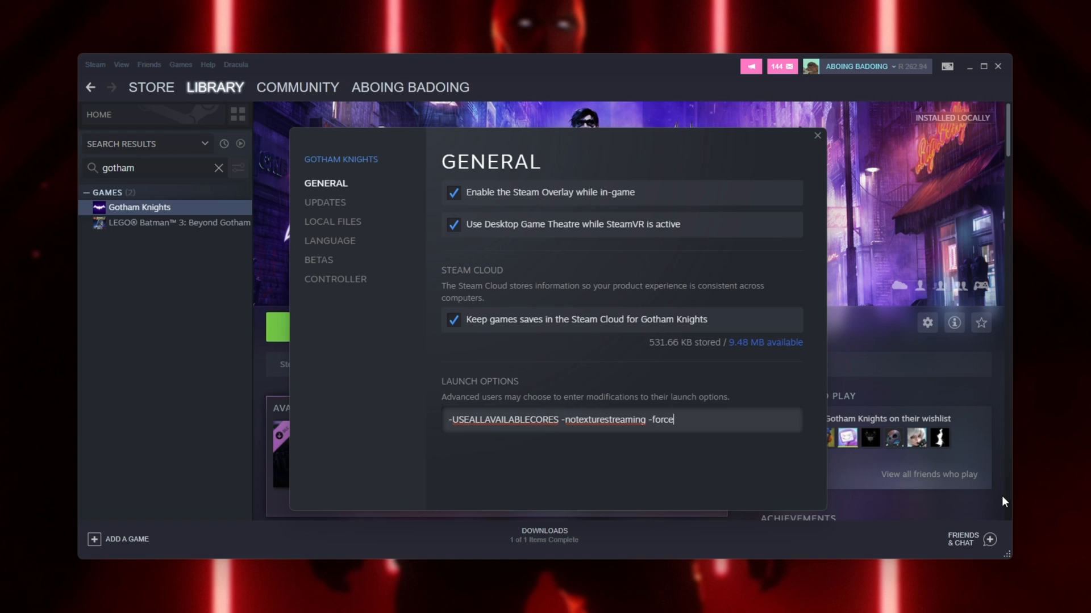
text(-d3d11)
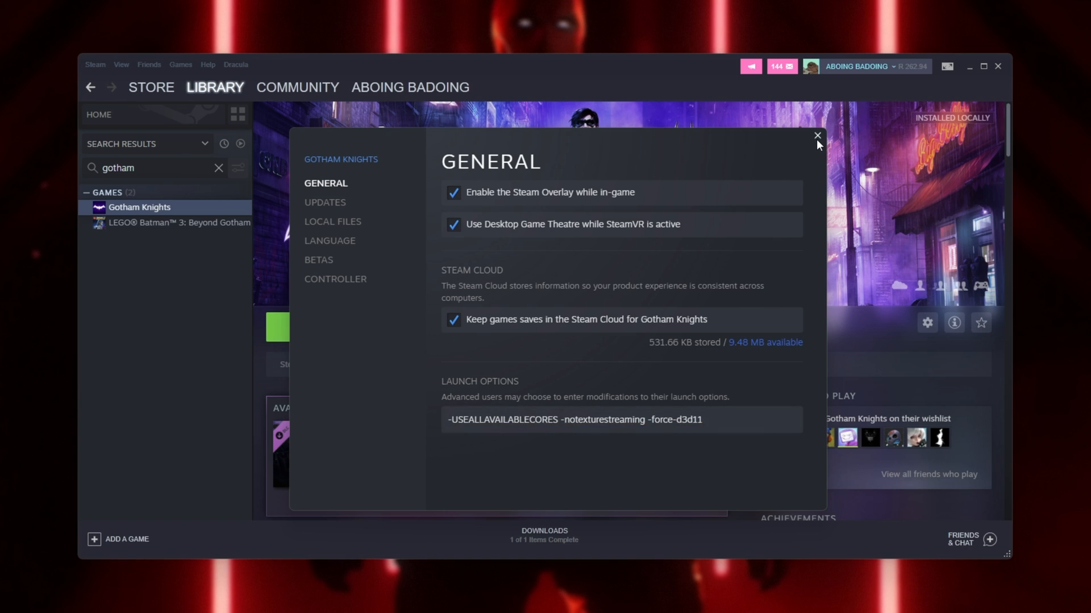
- Close Gotham Knights' properties and open Settings from the Epic account menu
click(817, 135)
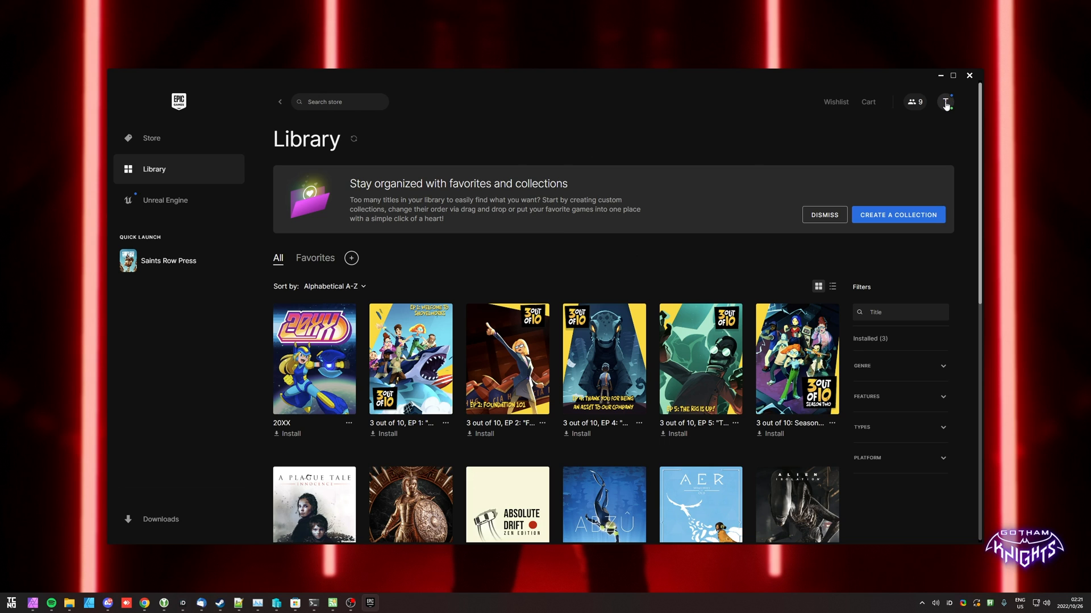
click(945, 102)
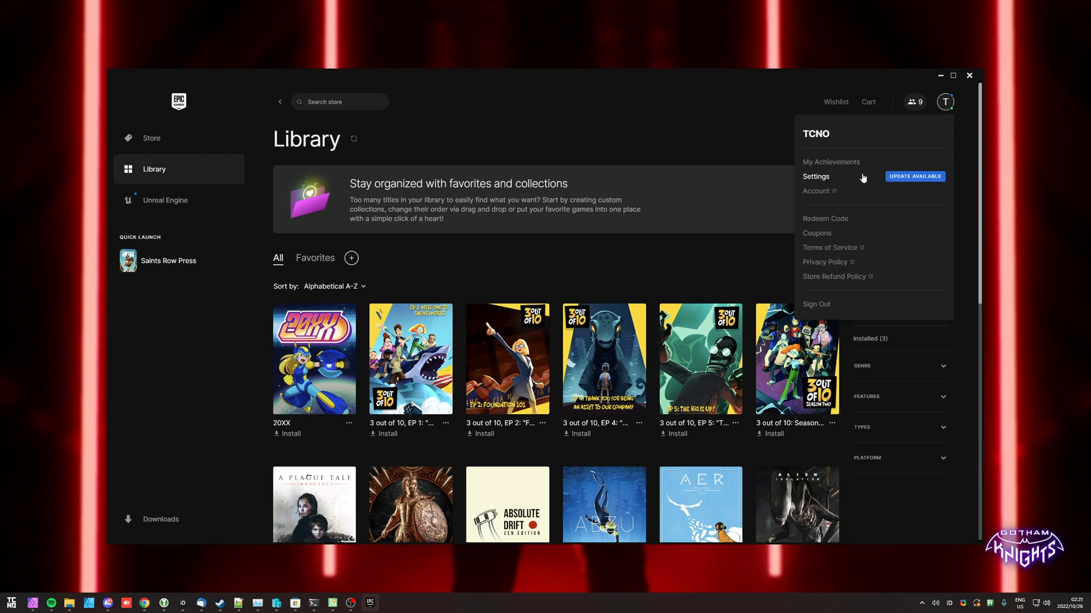
click(815, 176)
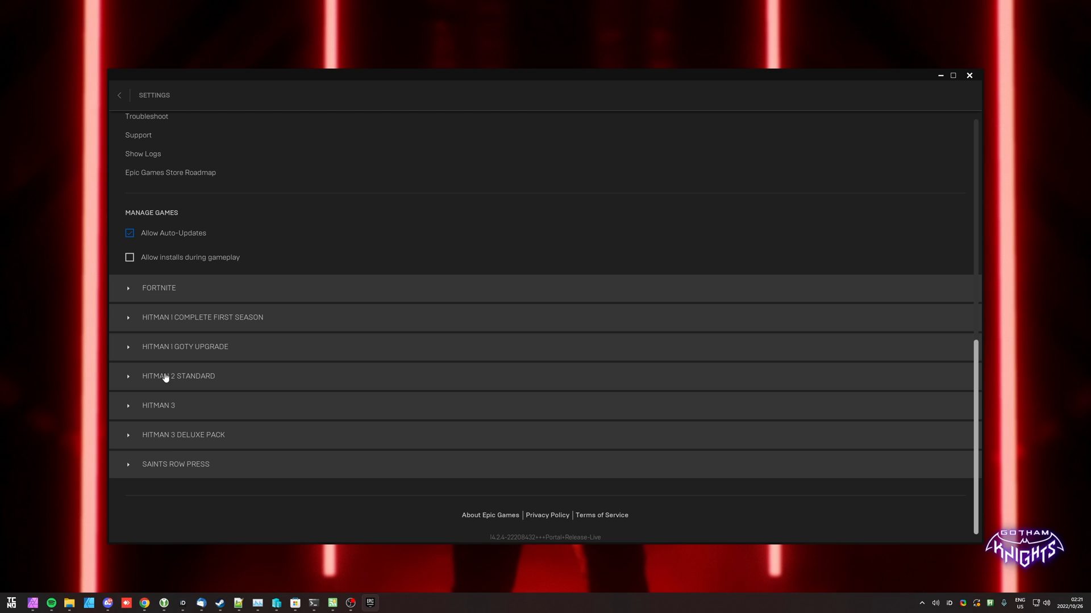
mouse_move(155, 472)
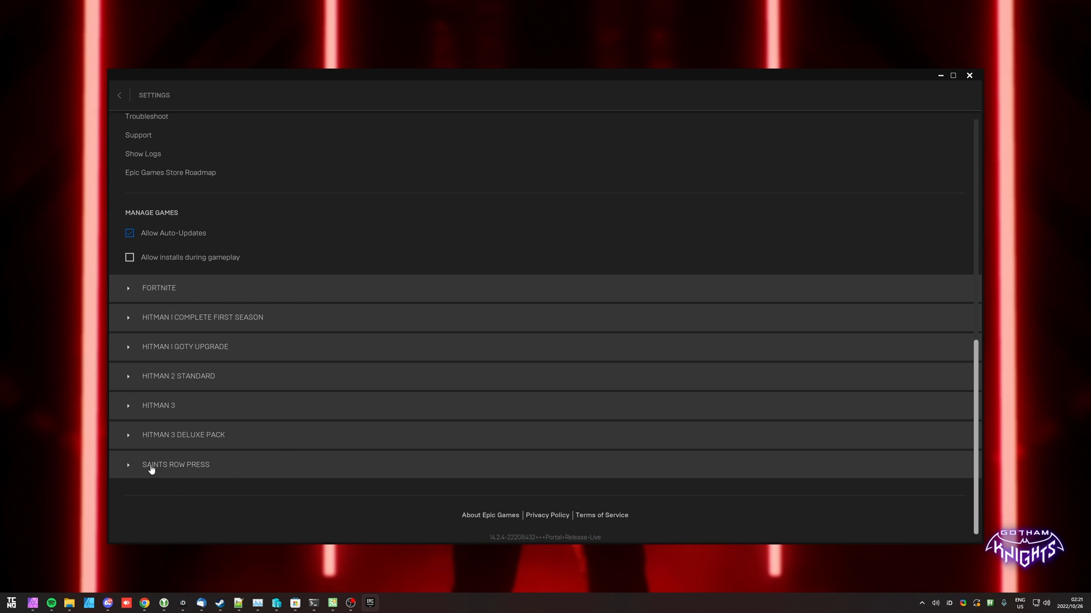
- Enable Additional Command Line Arguments for Saints Row Press, type -force-, and close the launcher
click(176, 464)
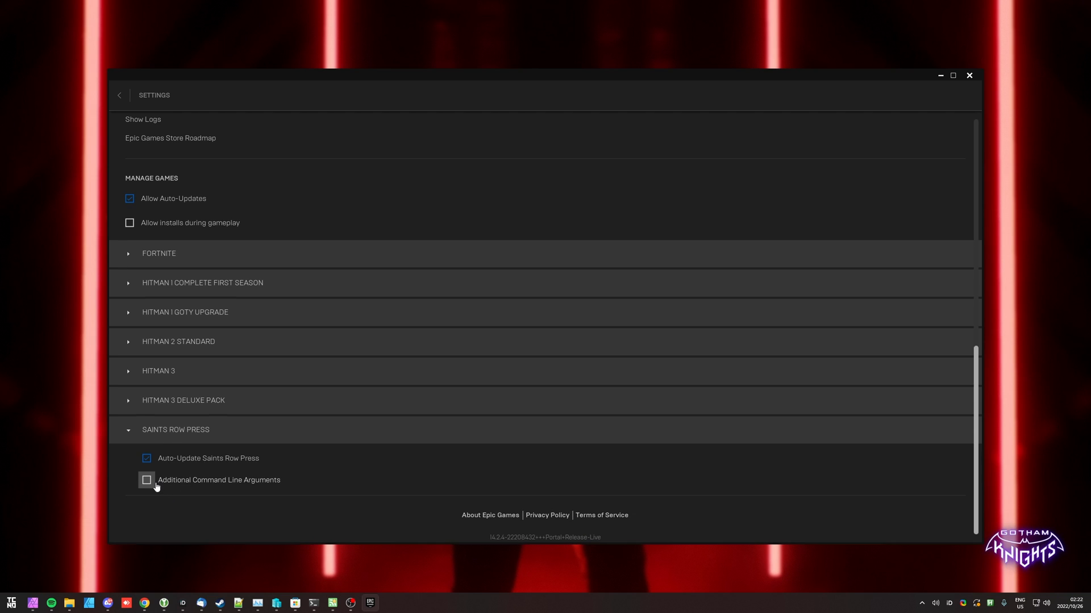
click(146, 480)
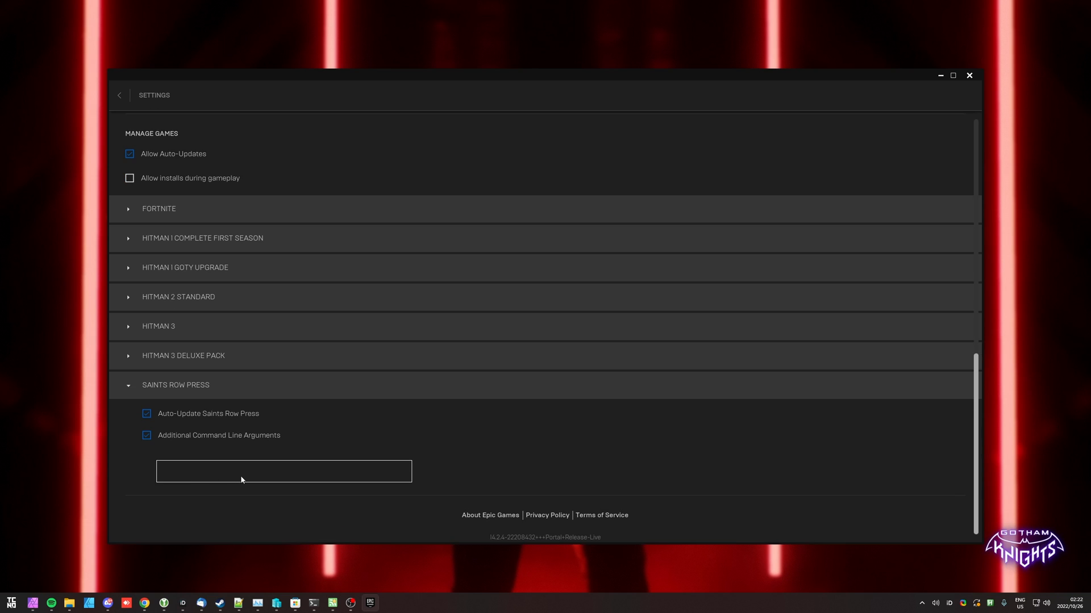
mouse_move(342, 480)
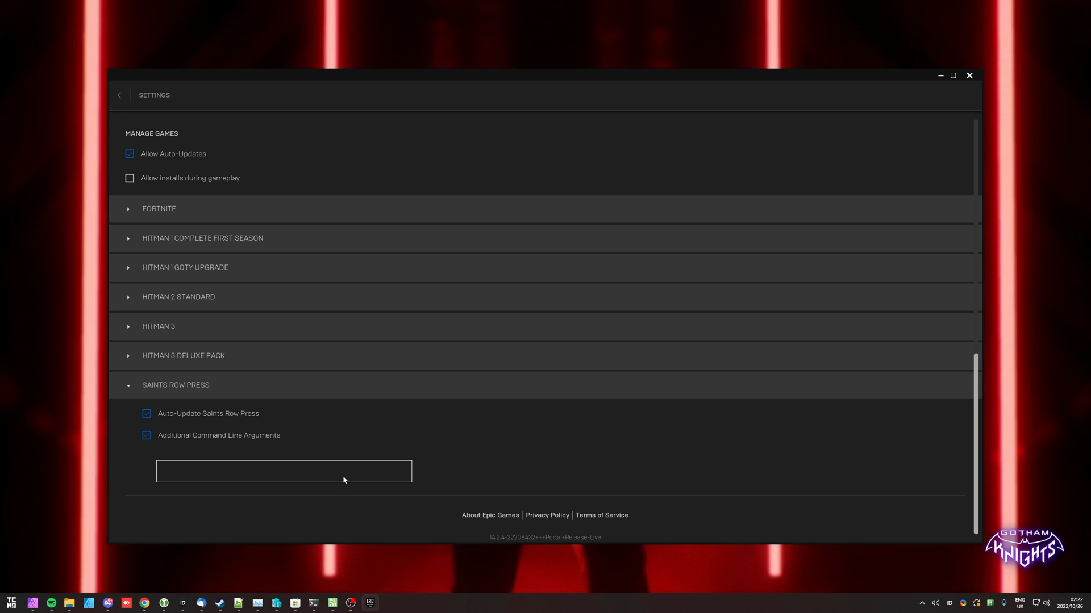
text(-force-)
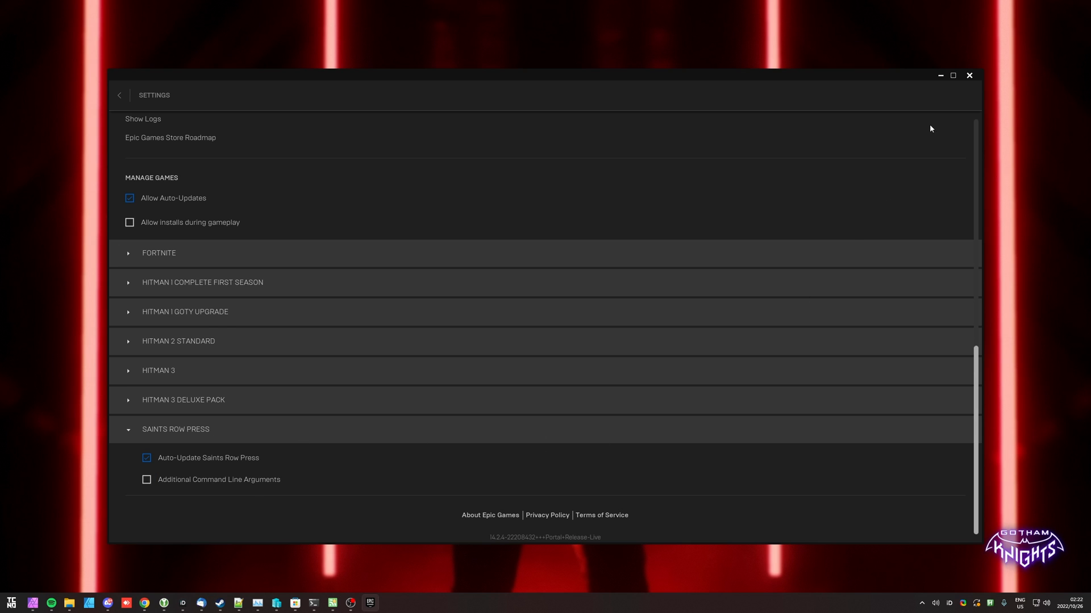
click(967, 75)
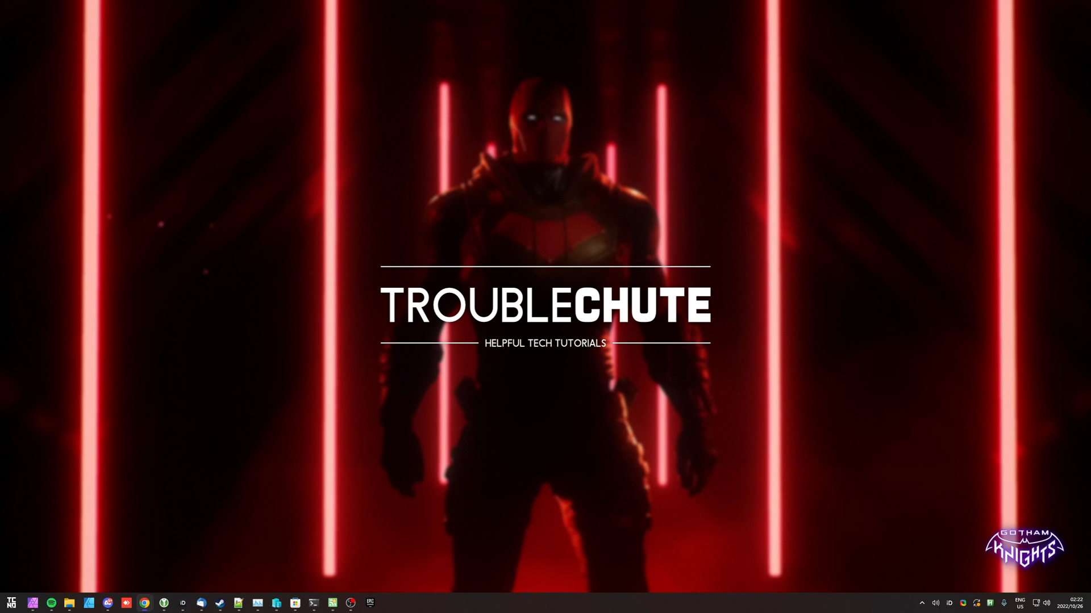